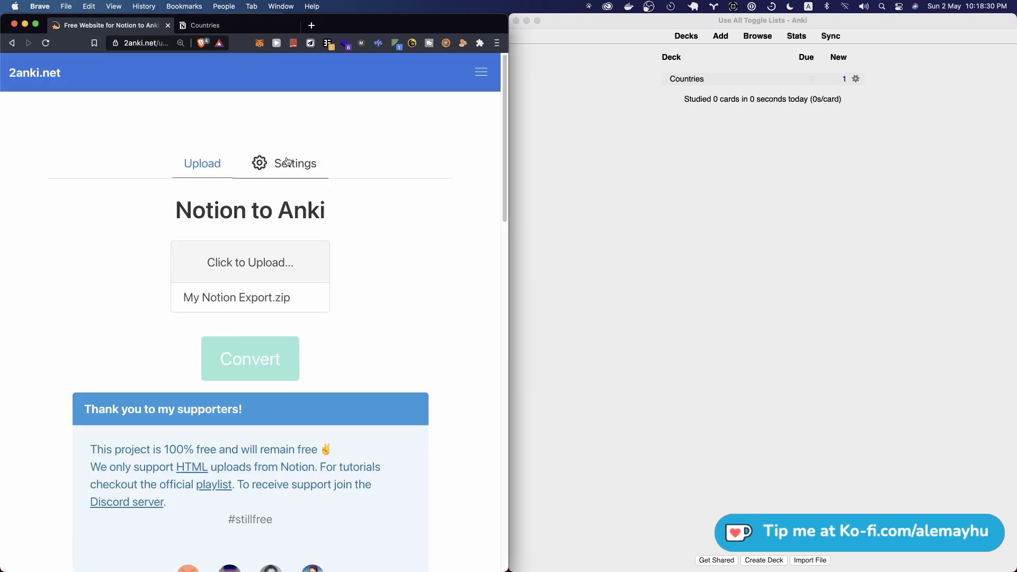
- Study the Scandinavia card in Anki and compare its three capital statements with the Notion toggle
left_click(293, 163)
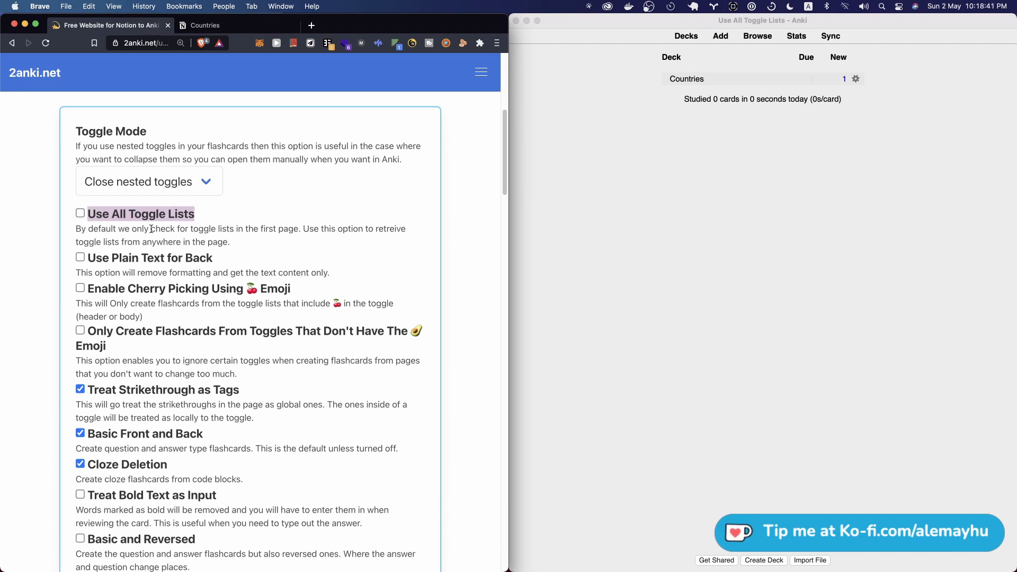
left_click(205, 25)
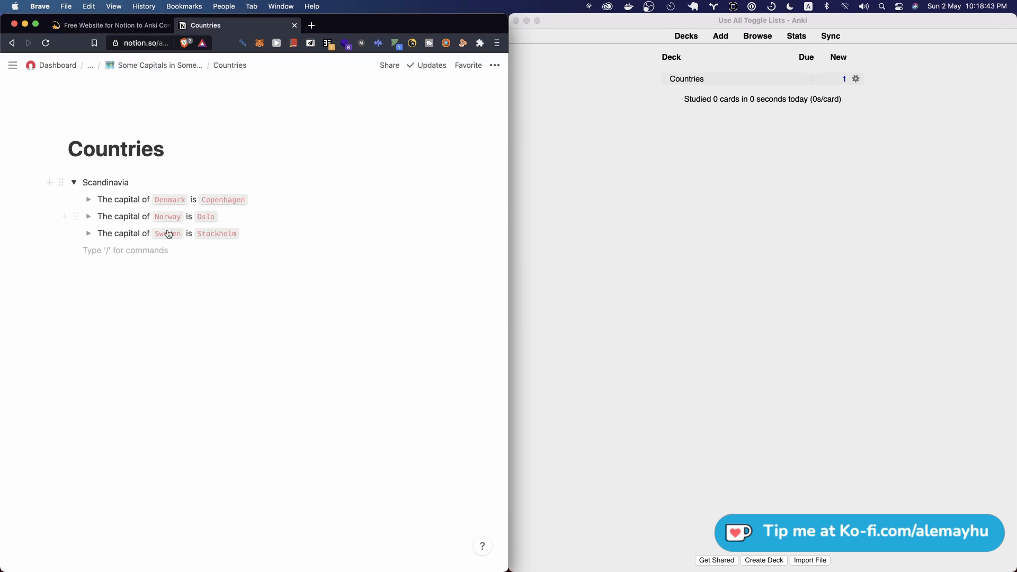
left_click(110, 26)
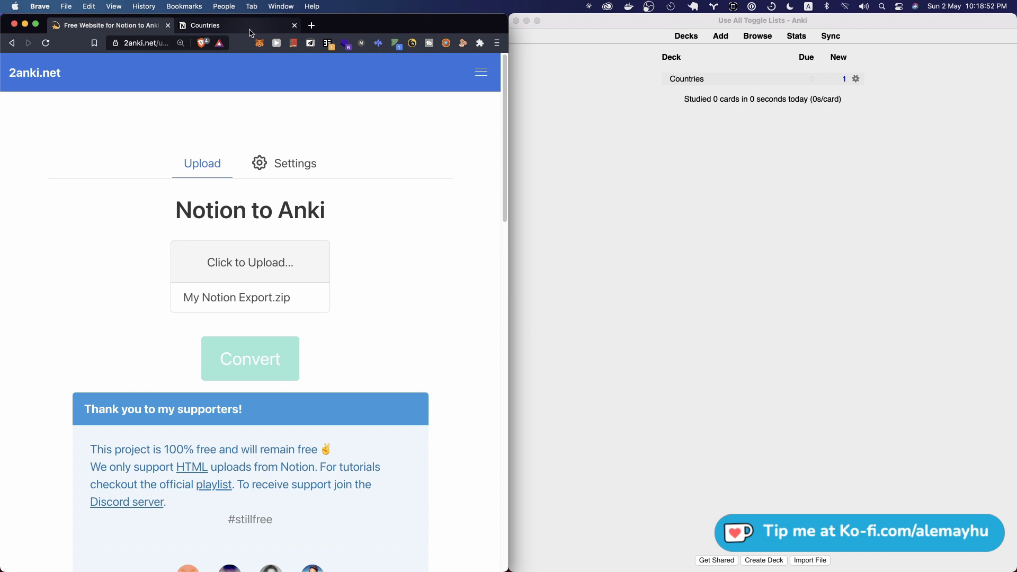
left_click(206, 25)
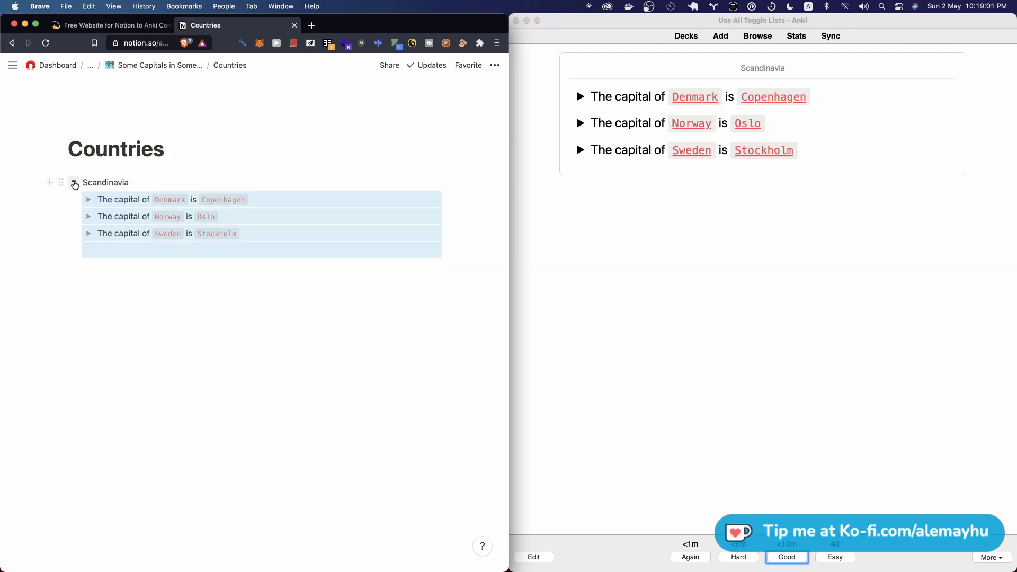
left_click(74, 183)
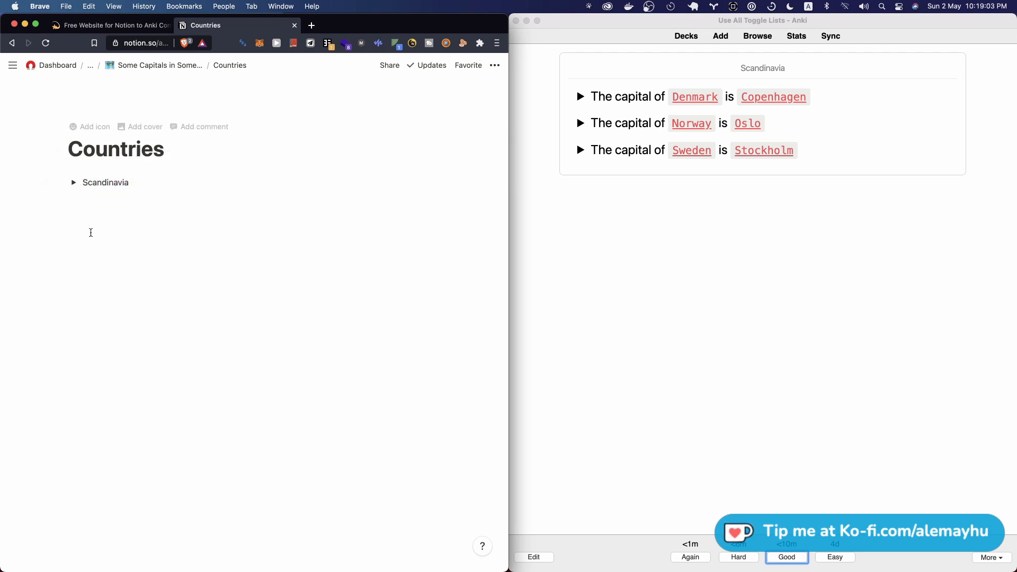
left_click(73, 182)
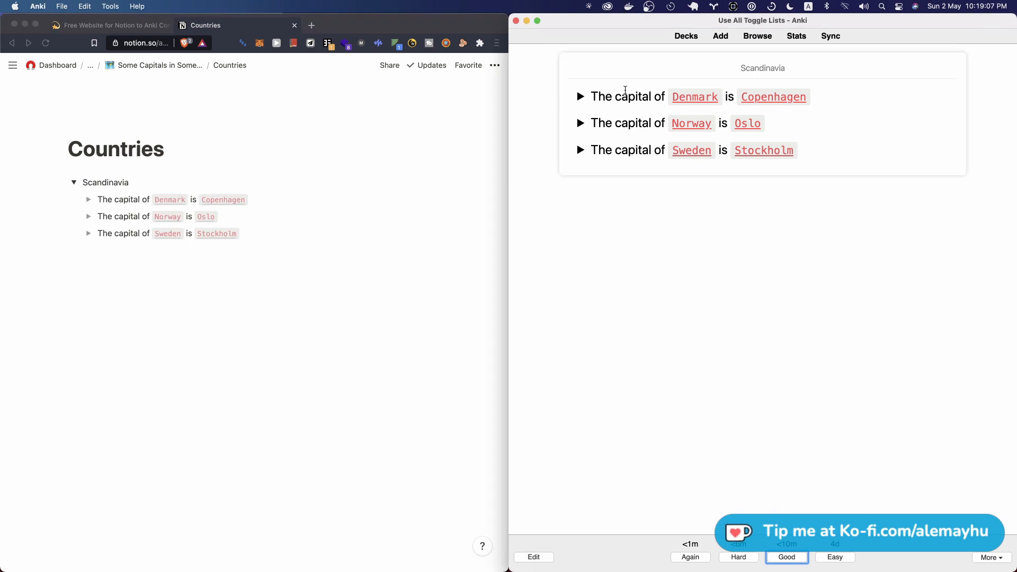
- Return to the 2anki.net converter to run a new conversion of the Countries export
left_click(110, 26)
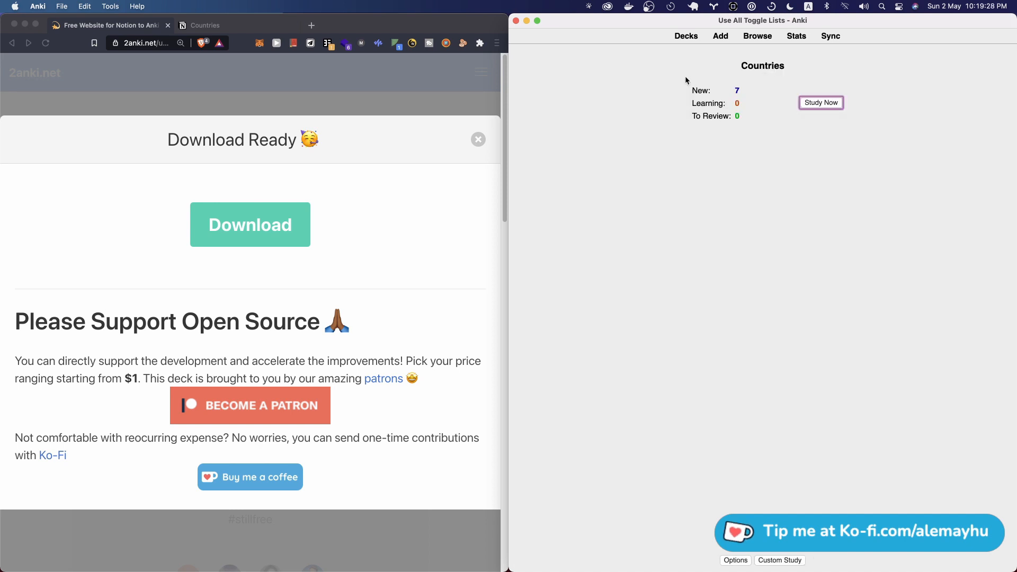
left_click(757, 36)
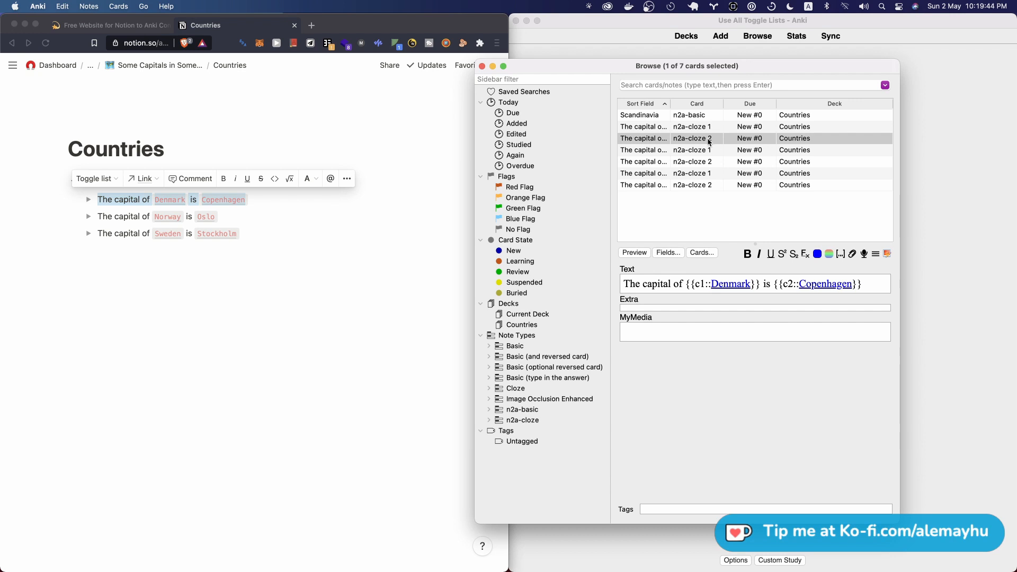
left_click(692, 149)
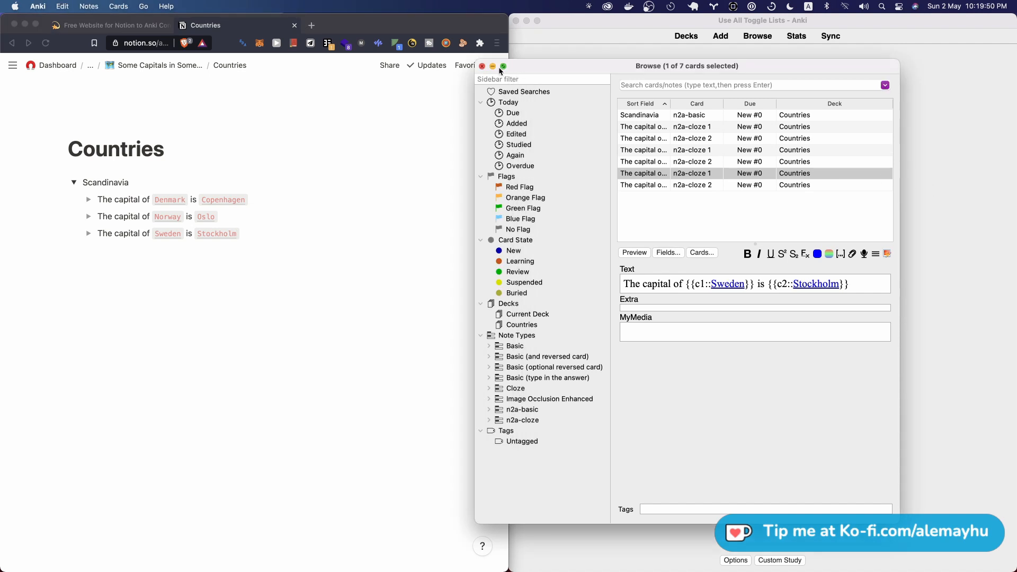
left_click(481, 66)
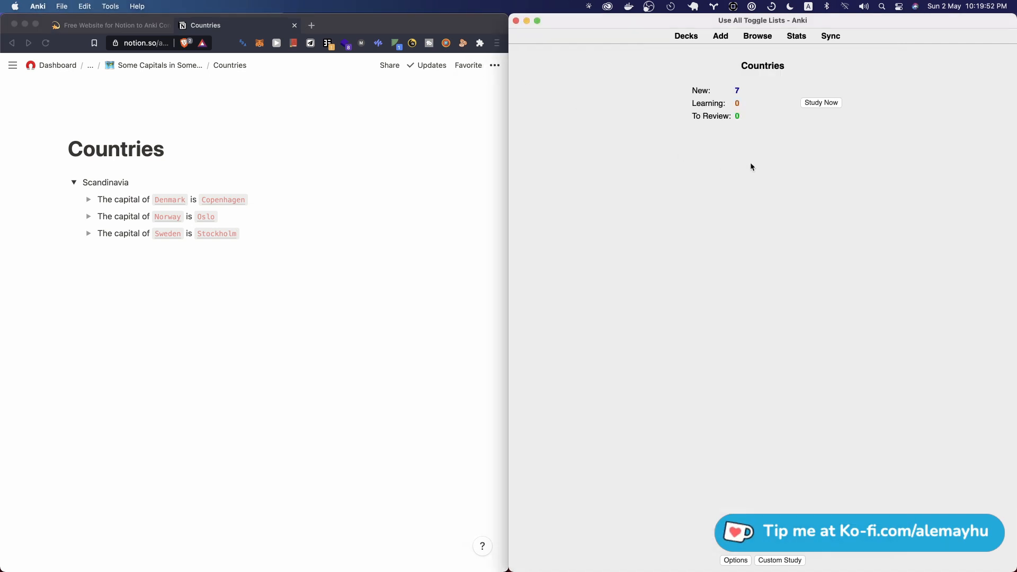
- Answer the Scandinavia card Good, then work through the cloze cards to reveal Sweden–Stockholm
left_click(820, 102)
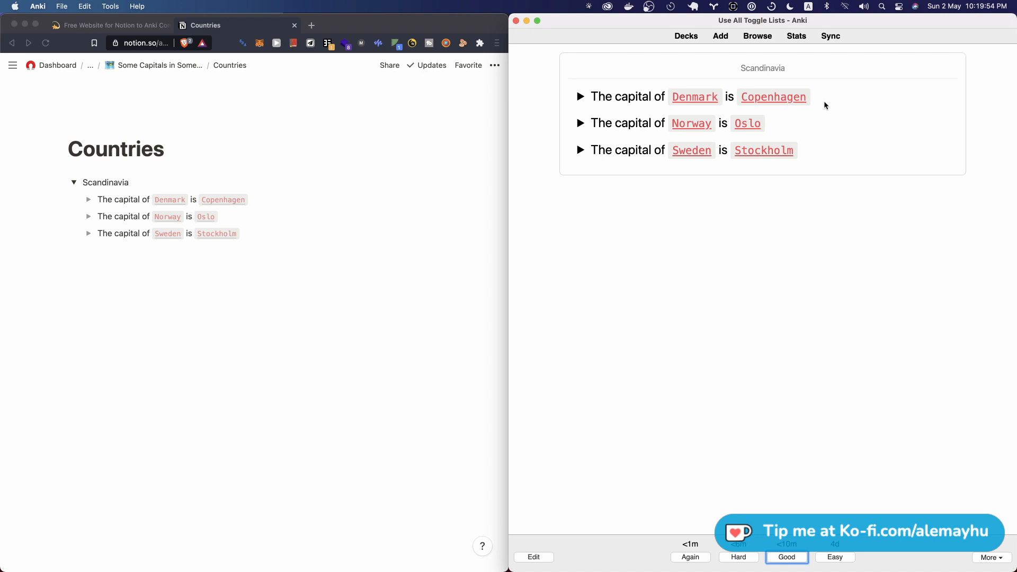
left_click(787, 557)
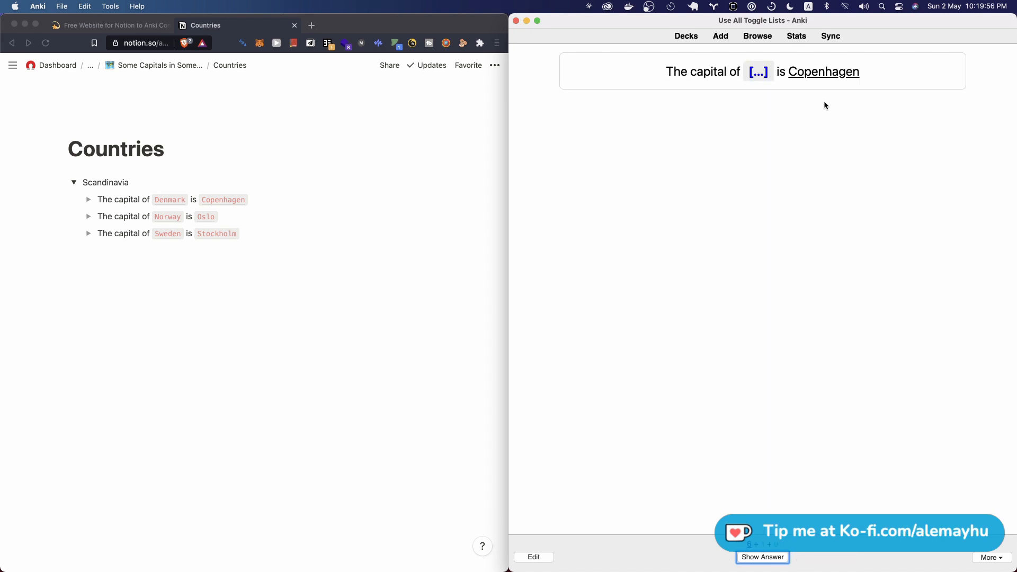
left_click(762, 556)
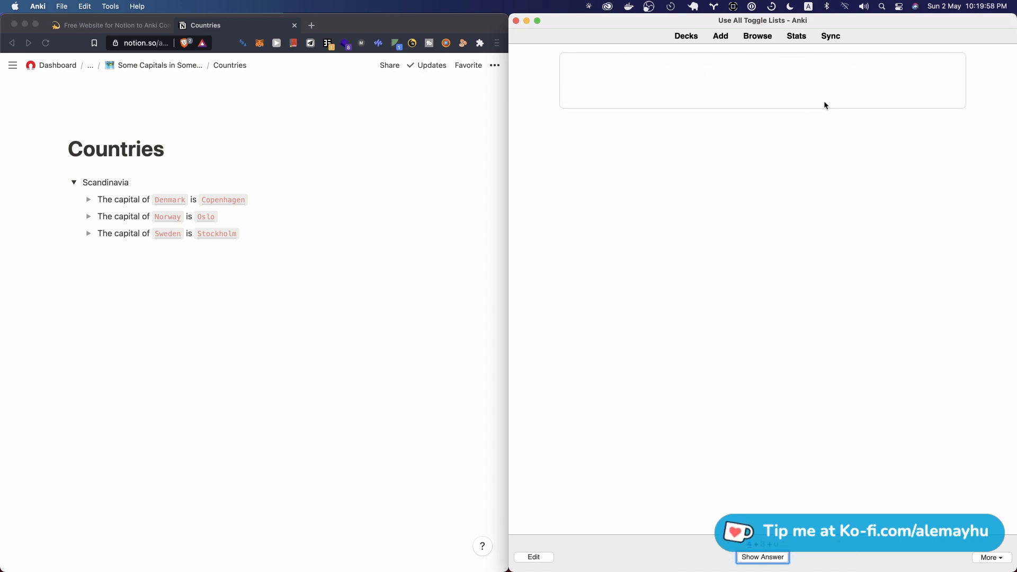
left_click(762, 556)
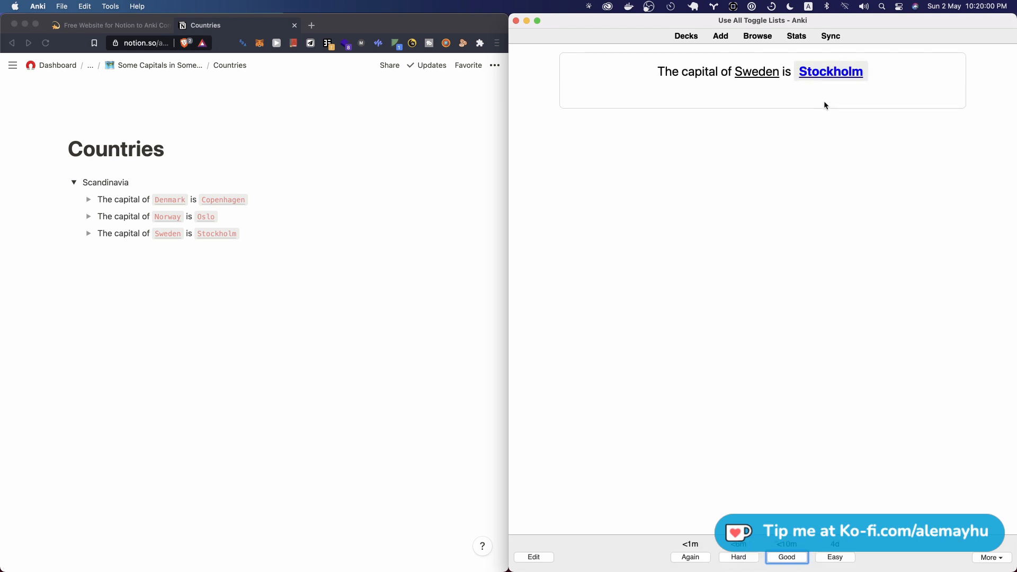
left_click(319, 250)
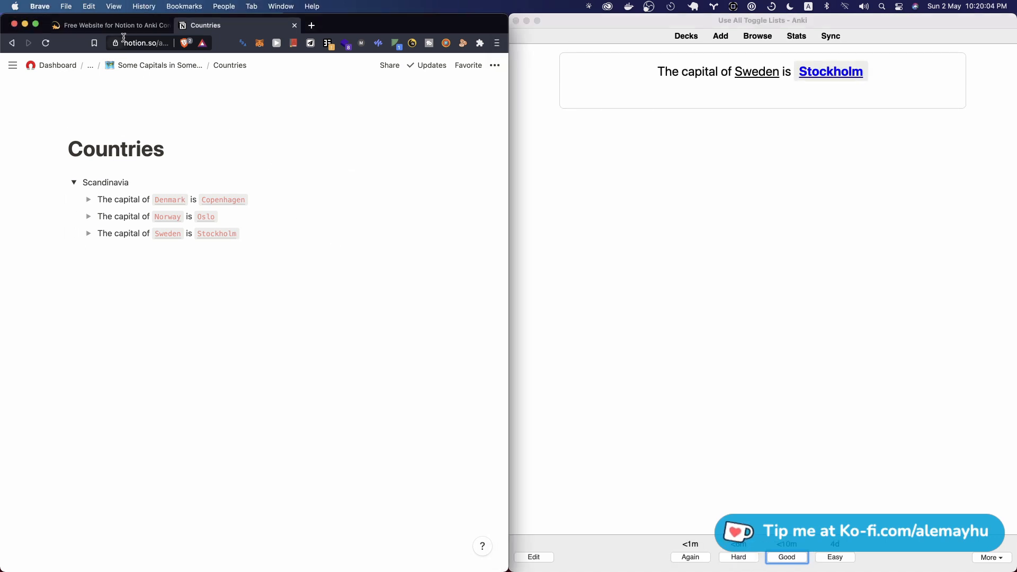
mouse_move(229, 169)
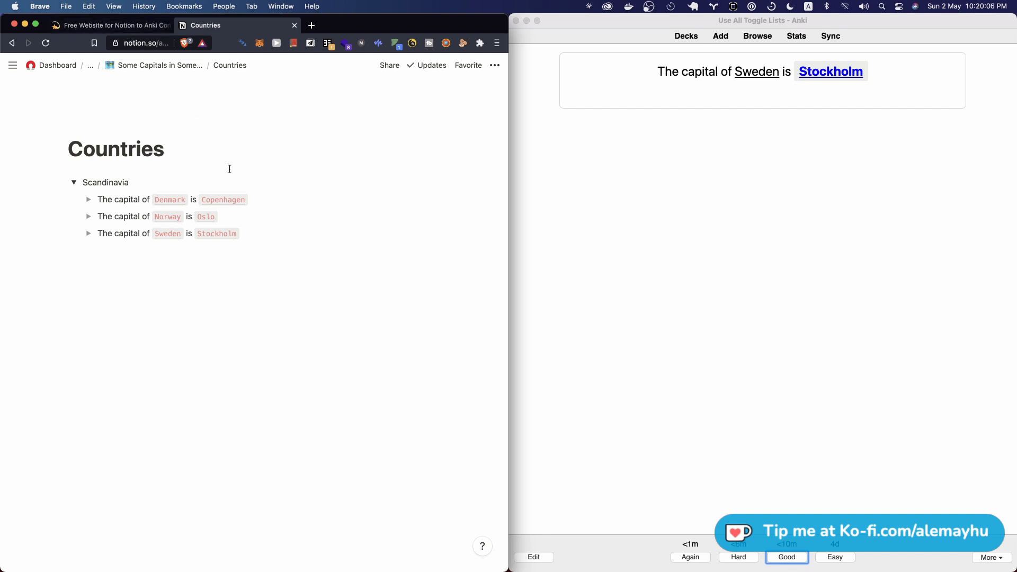
- Collapse the Scandinavia toggle and select the word Scandinavia for editing
left_click(74, 183)
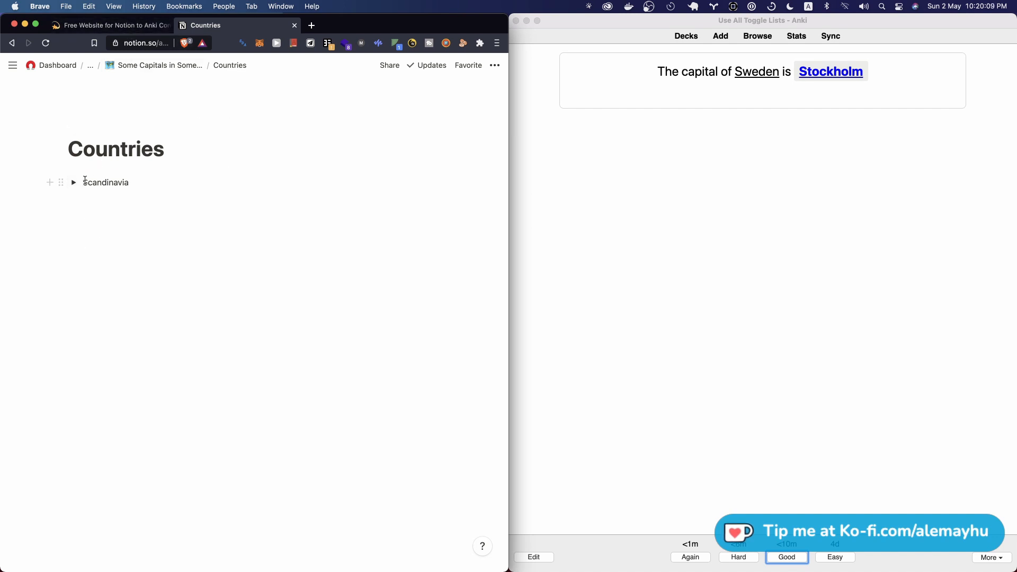
double_click(105, 182)
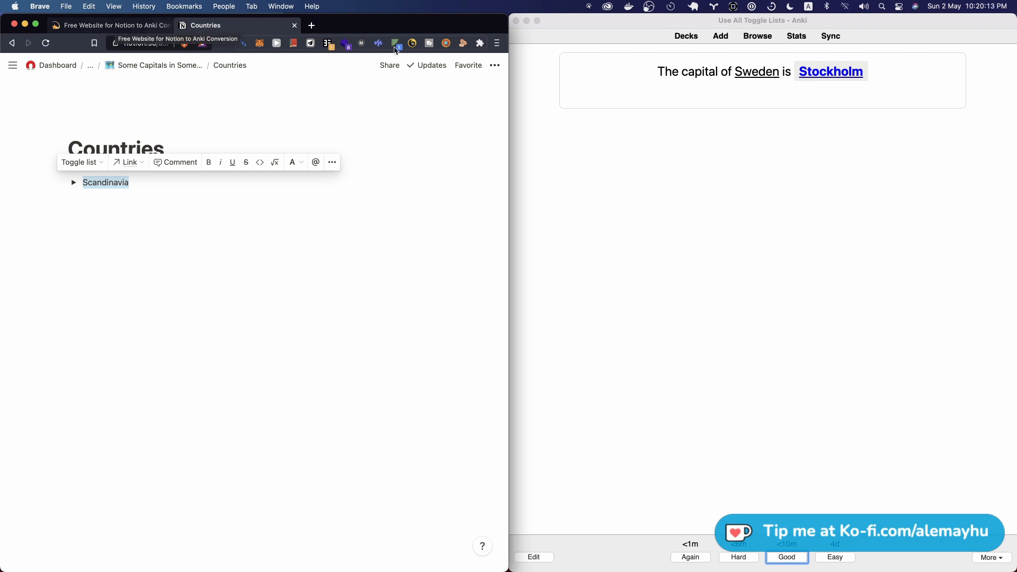
mouse_move(663, 61)
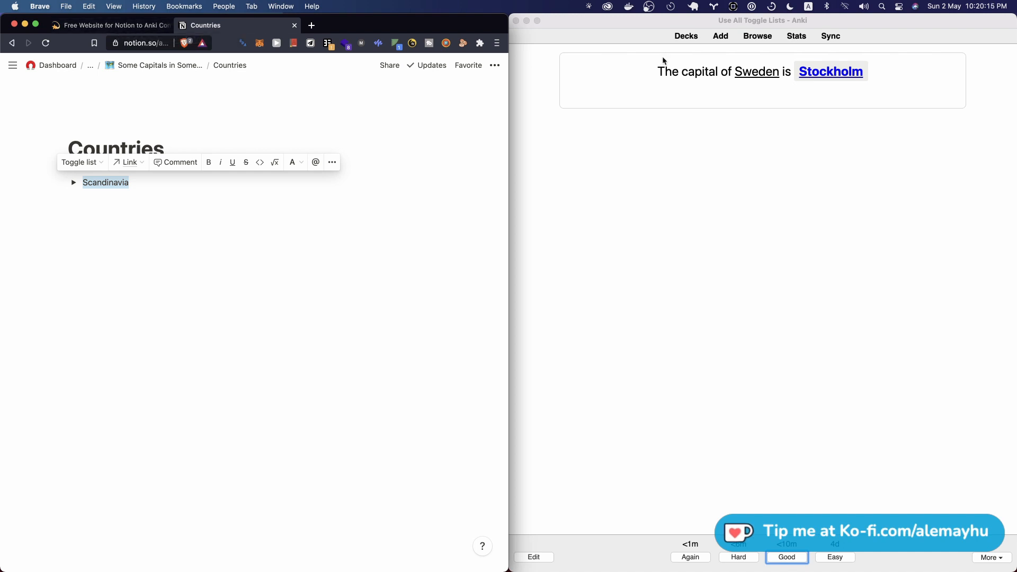